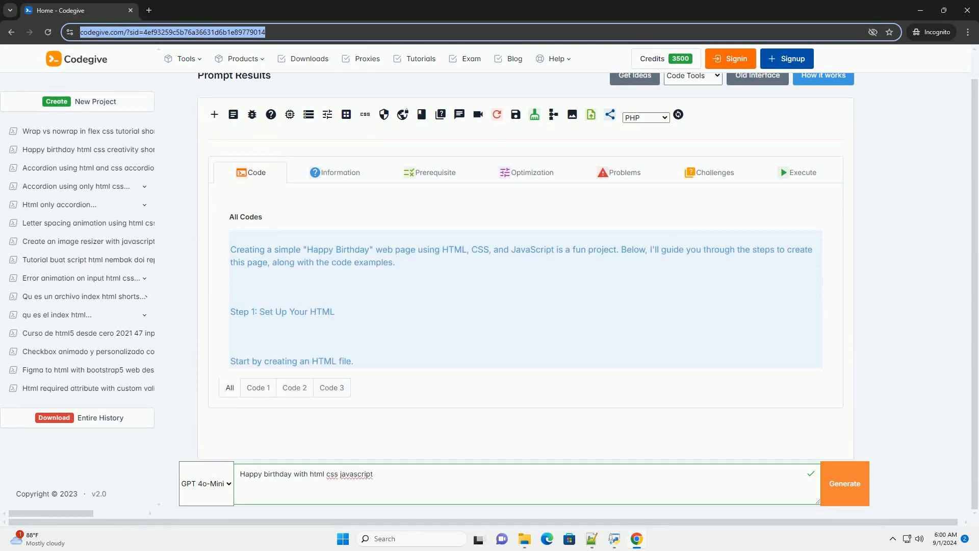
scroll(down, 3)
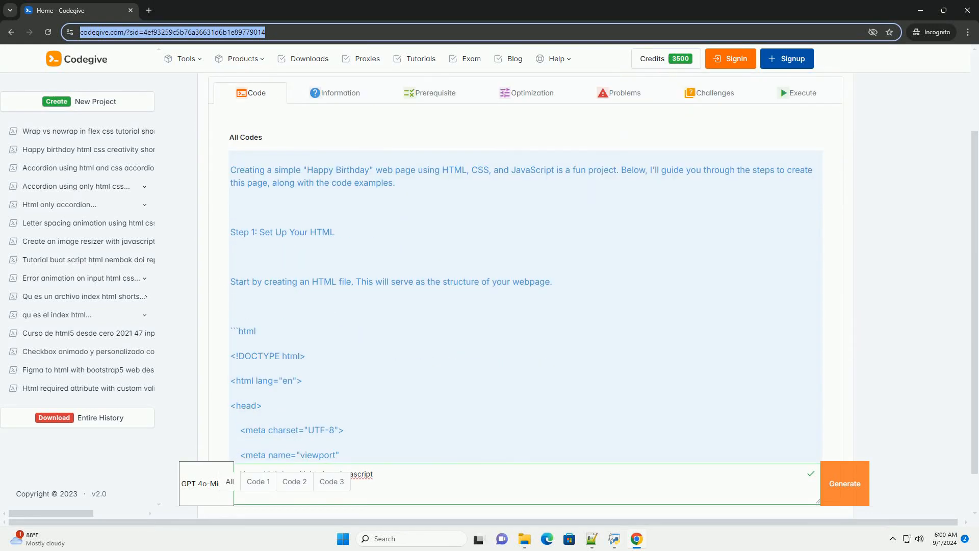
scroll(down, 3)
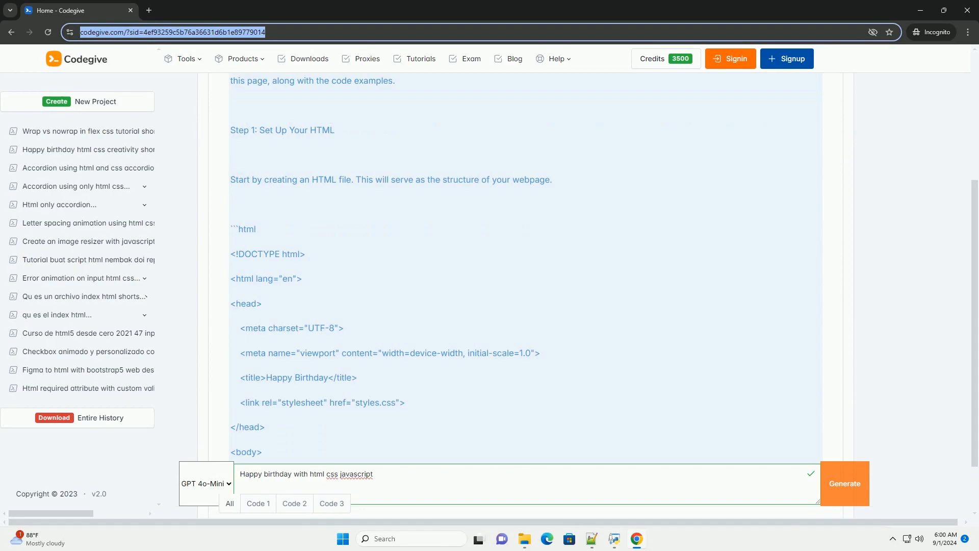
scroll(down, 3)
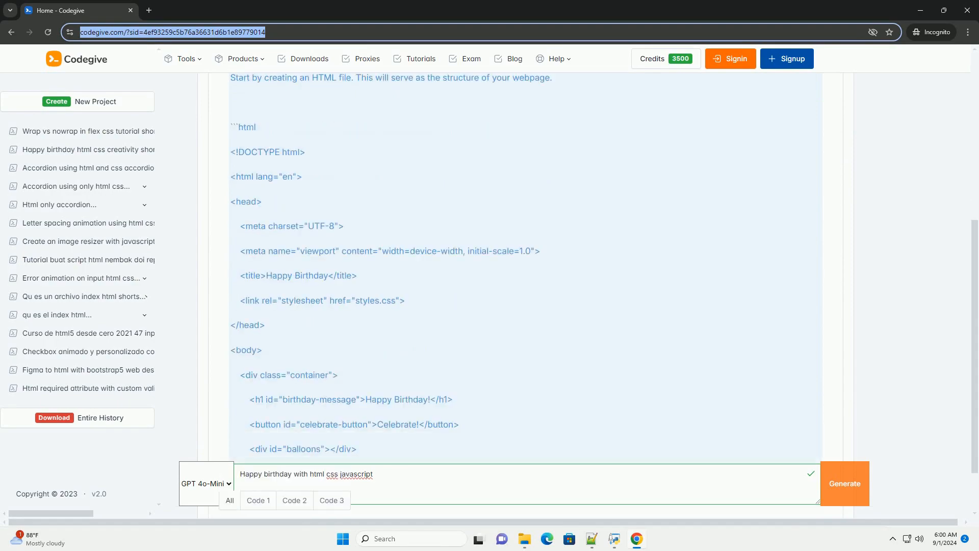
scroll(down, 3)
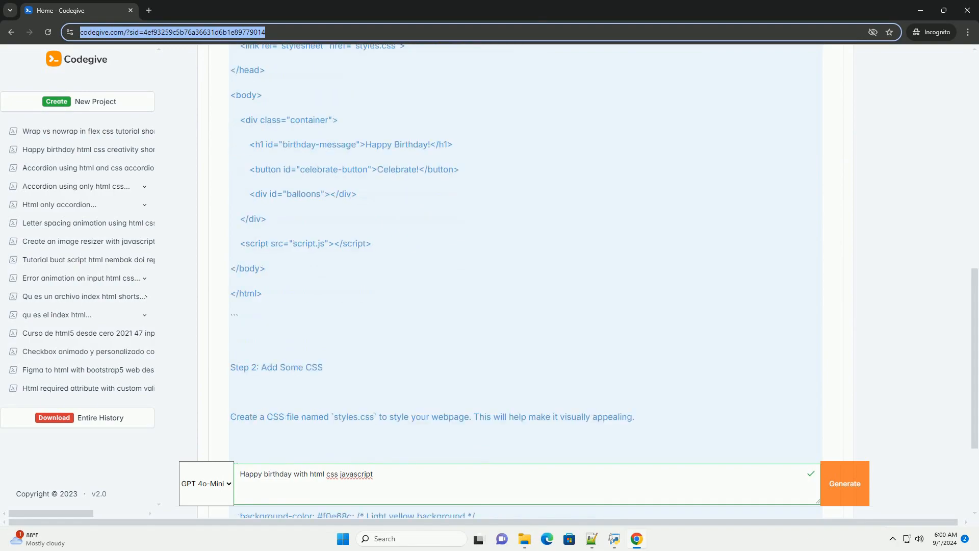
scroll(down, 3)
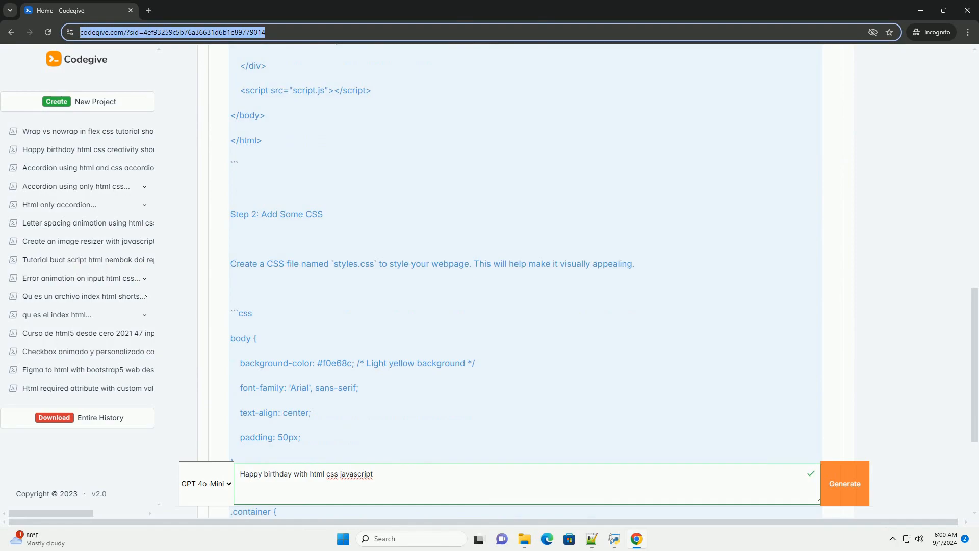
scroll(down, 3)
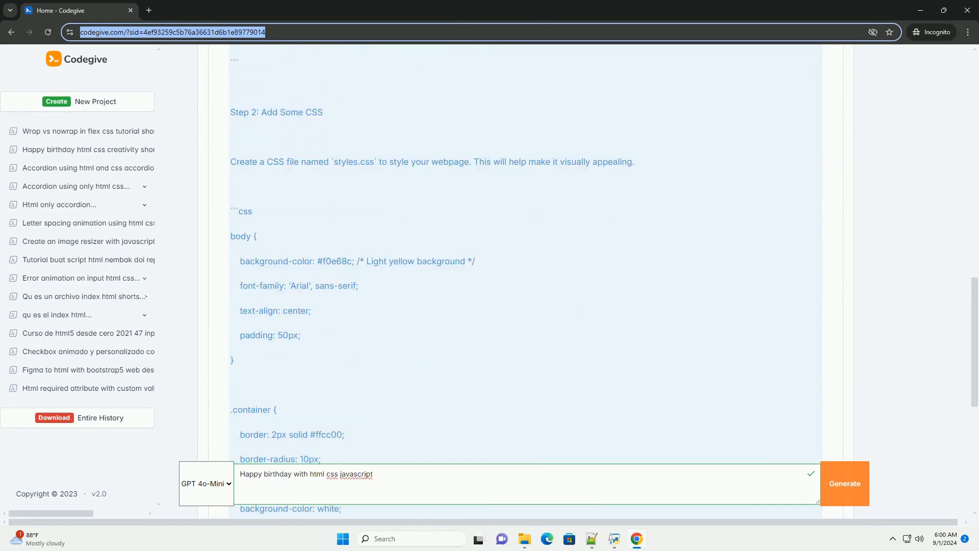
scroll(down, 3)
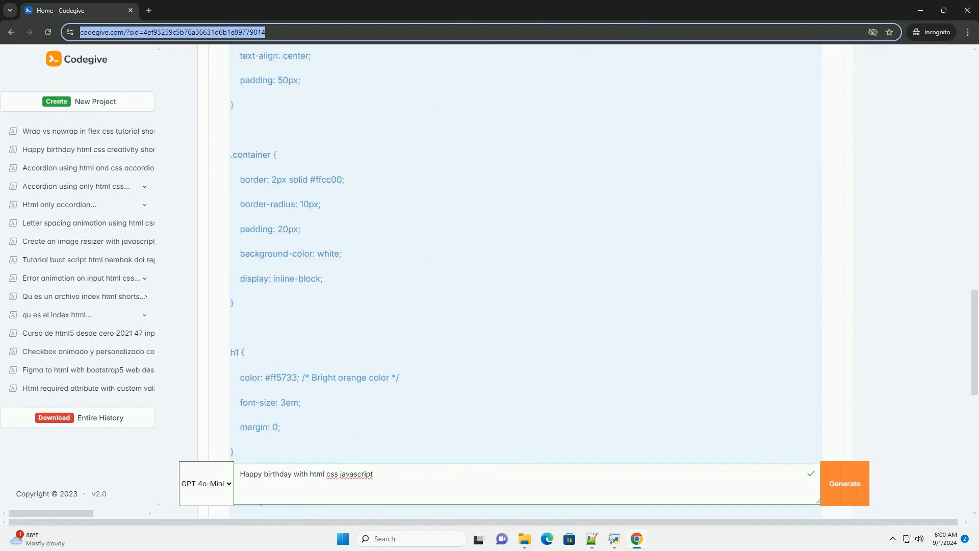
scroll(down, 3)
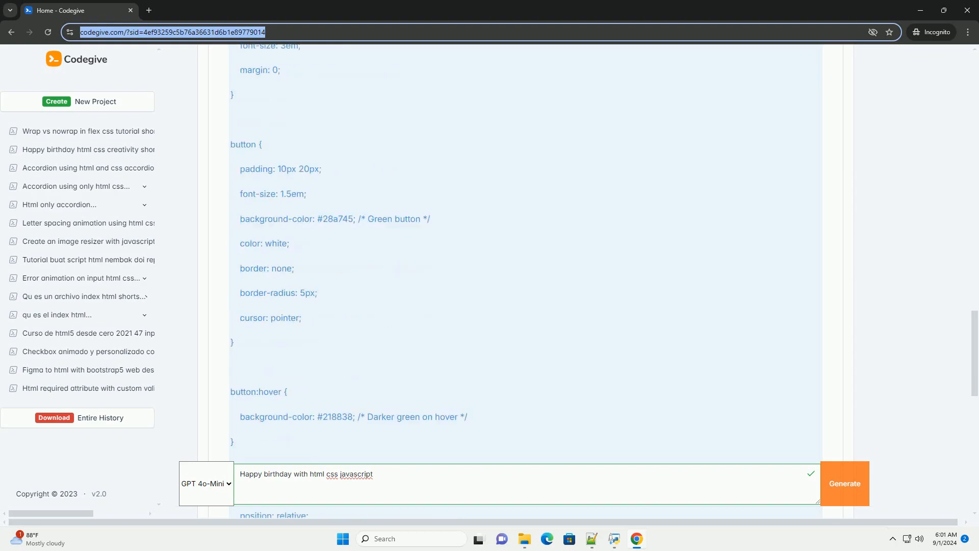
scroll(down, 3)
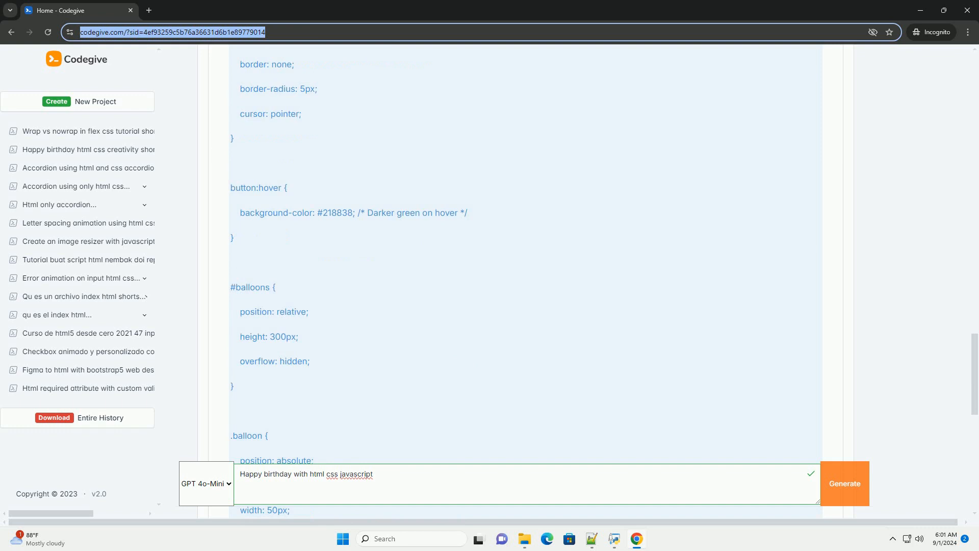
scroll(down, 3)
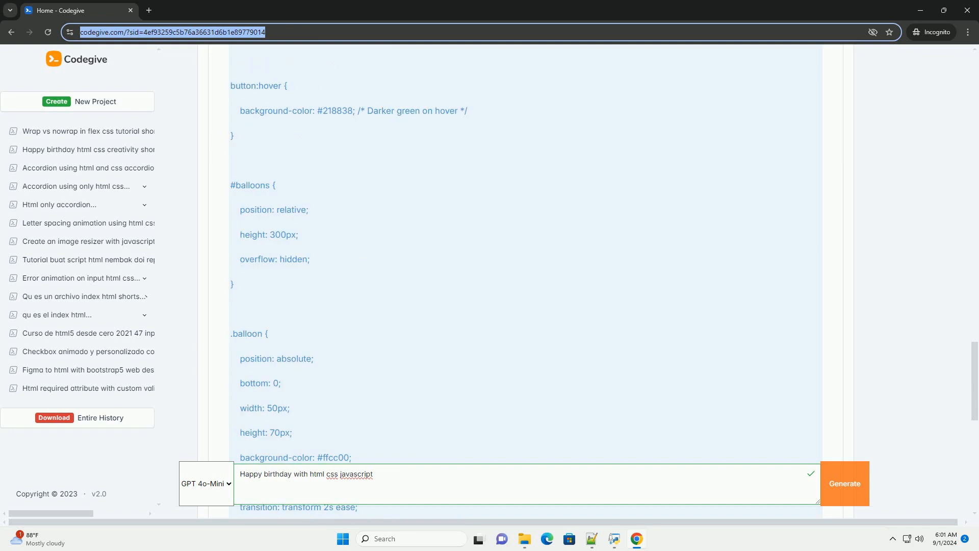
scroll(down, 3)
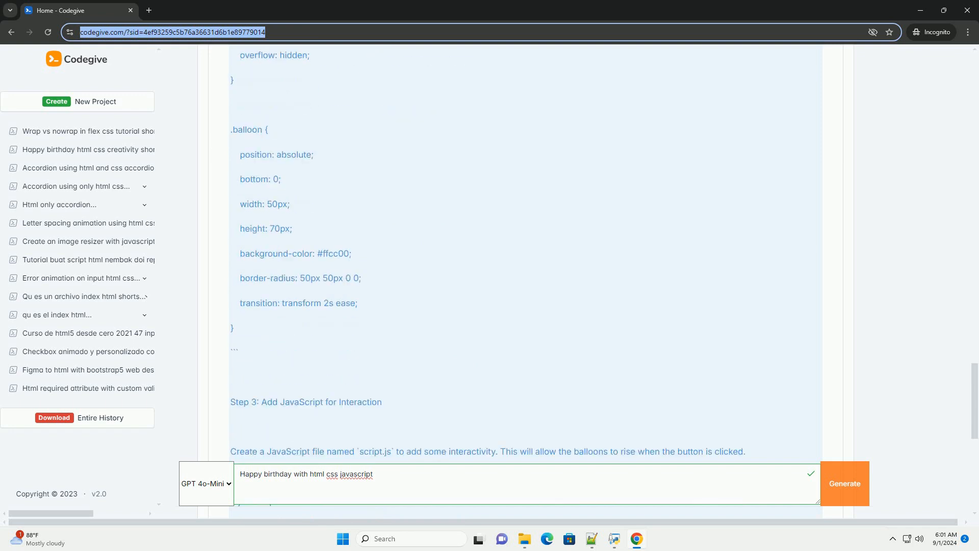
scroll(down, 3)
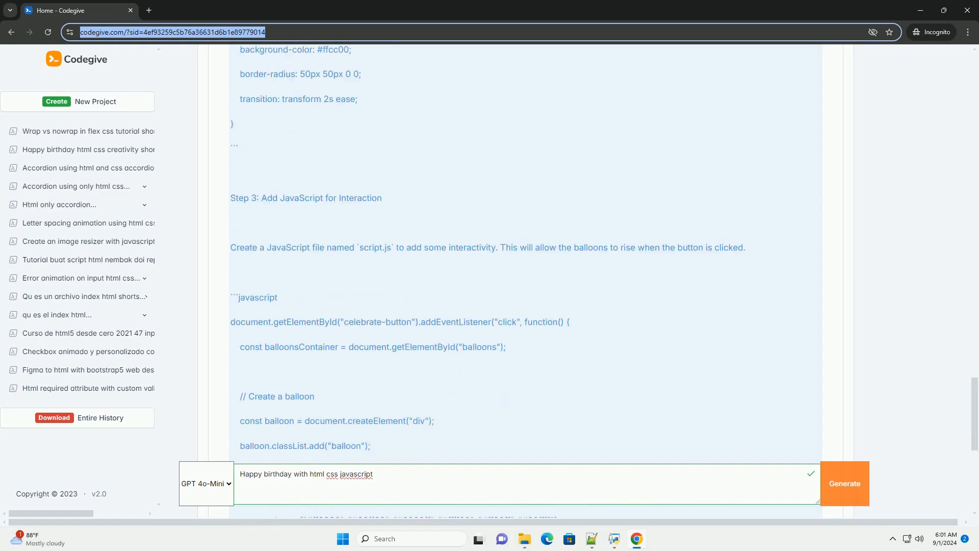
scroll(down, 3)
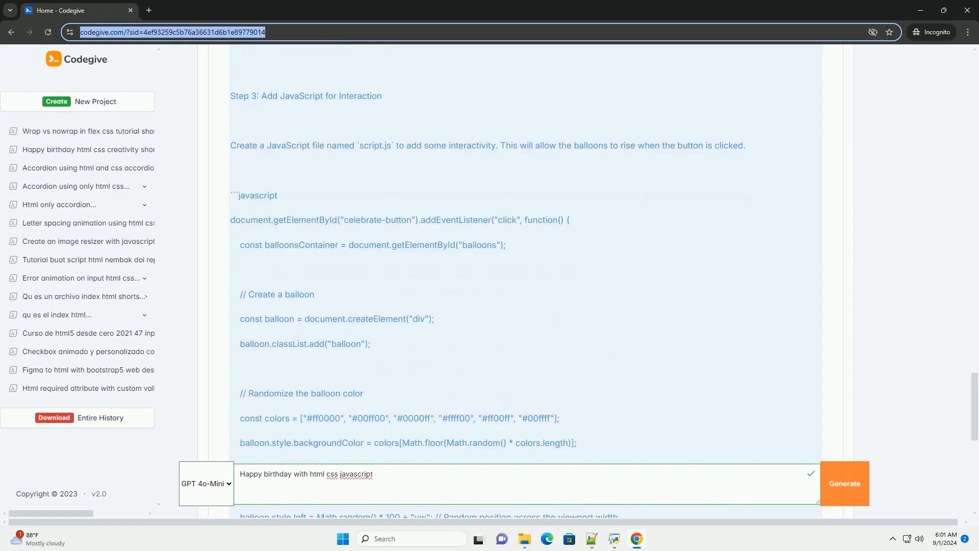
scroll(down, 3)
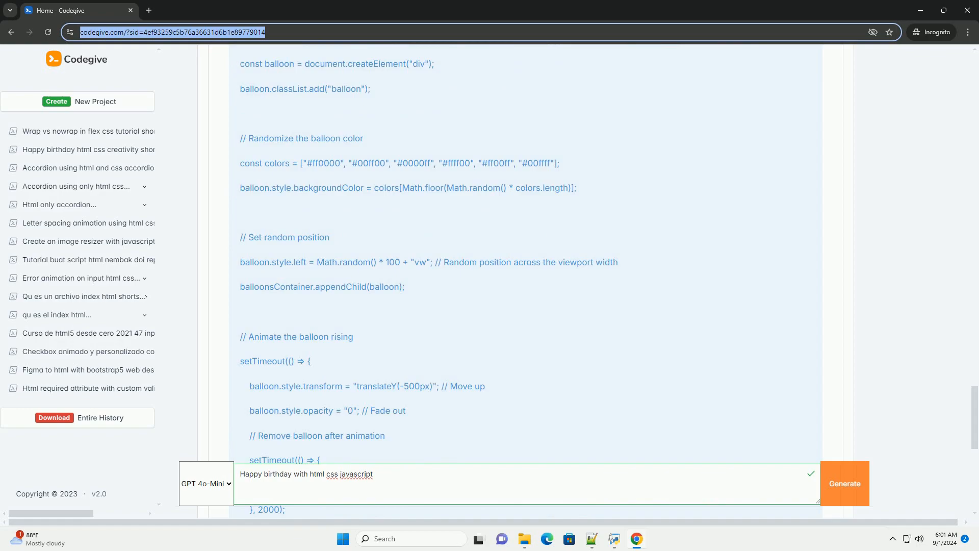
scroll(down, 3)
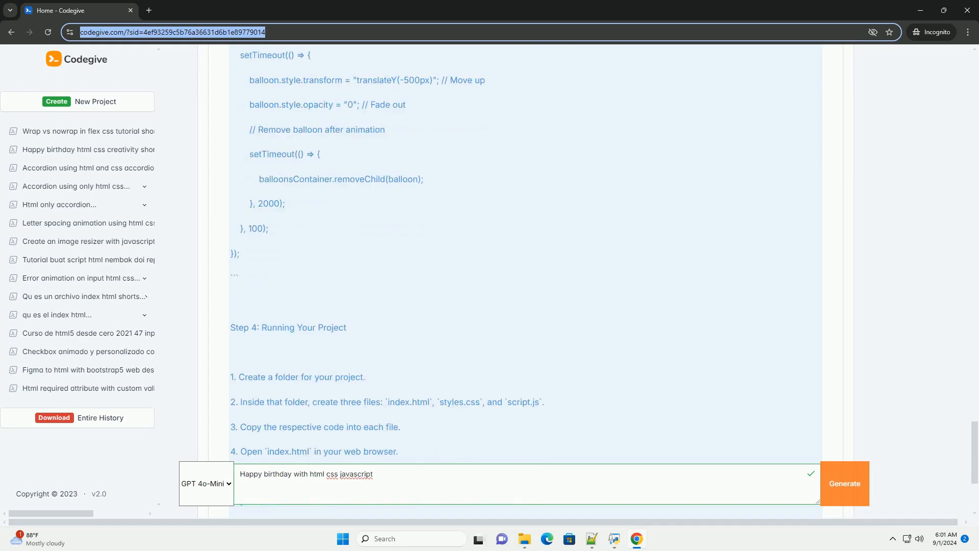
scroll(down, 3)
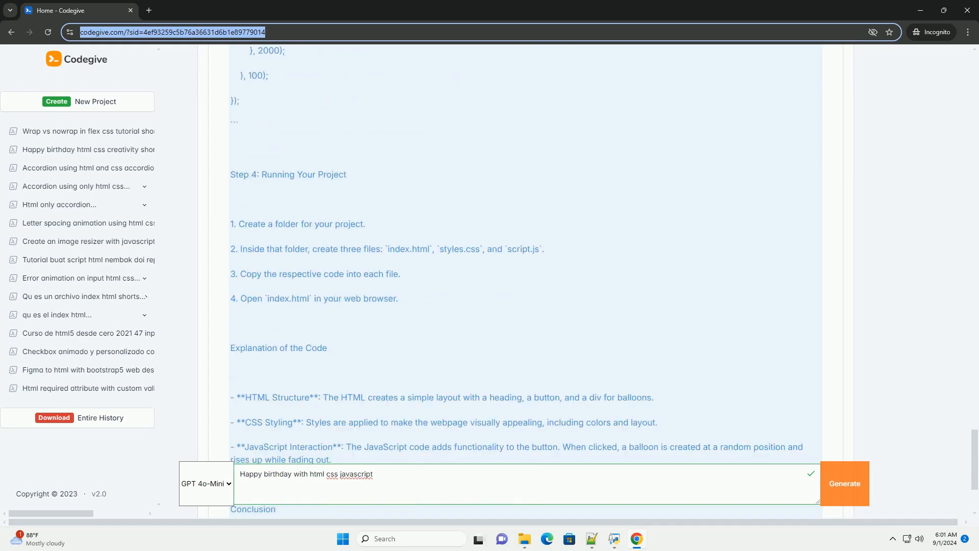
scroll(down, 3)
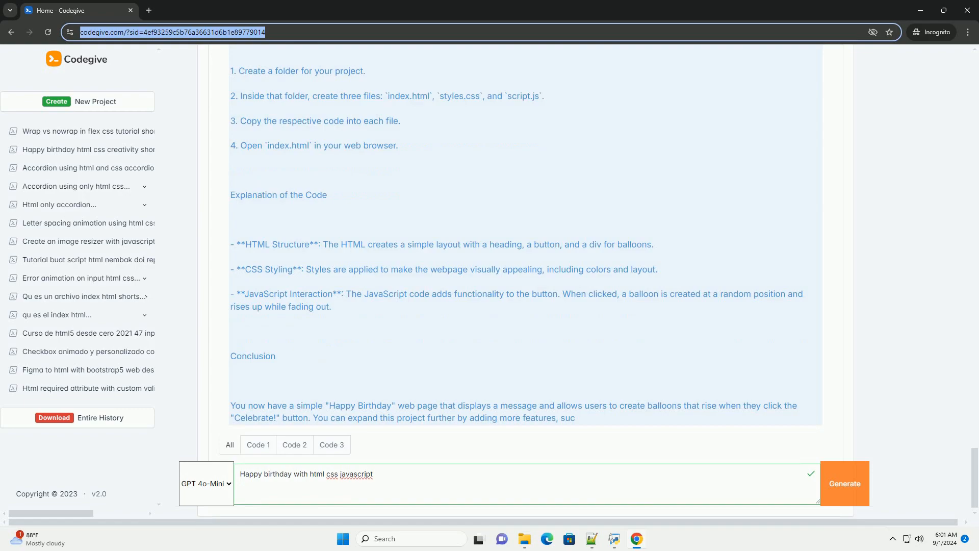